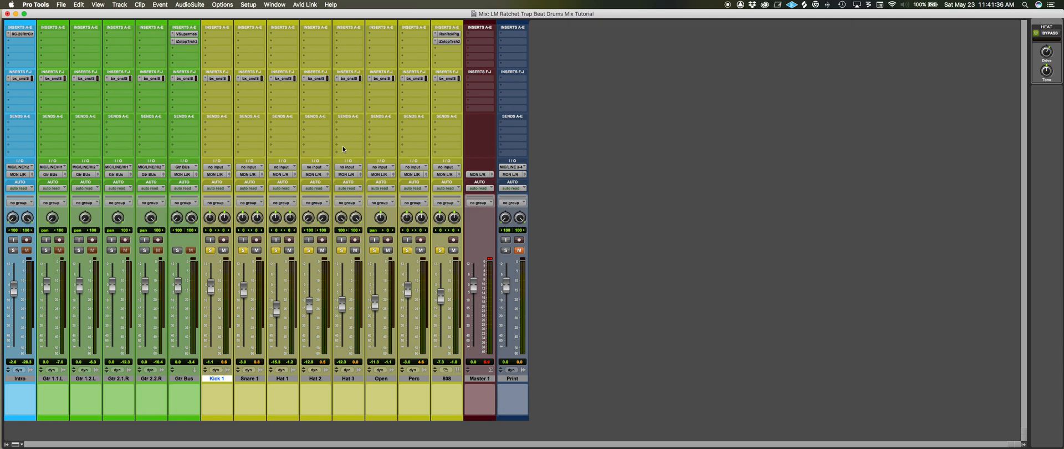
mouse_move(429, 87)
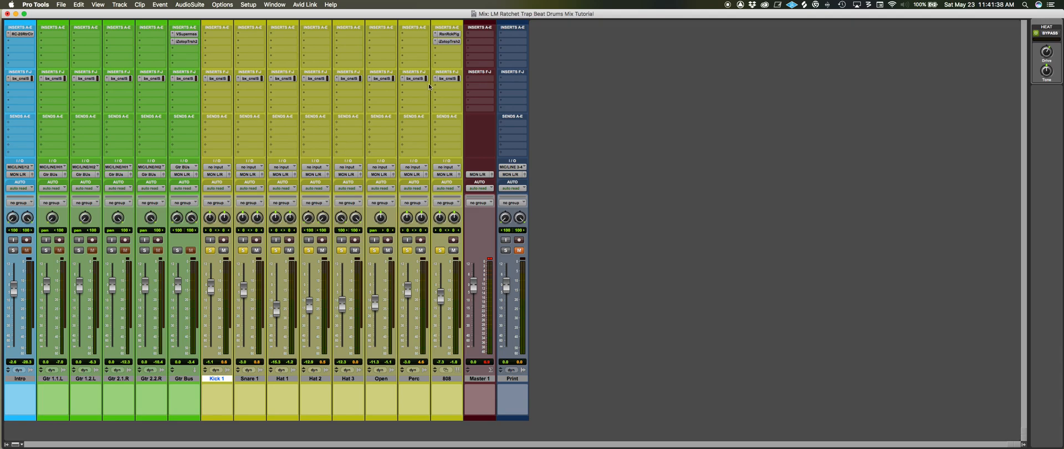
mouse_move(354, 278)
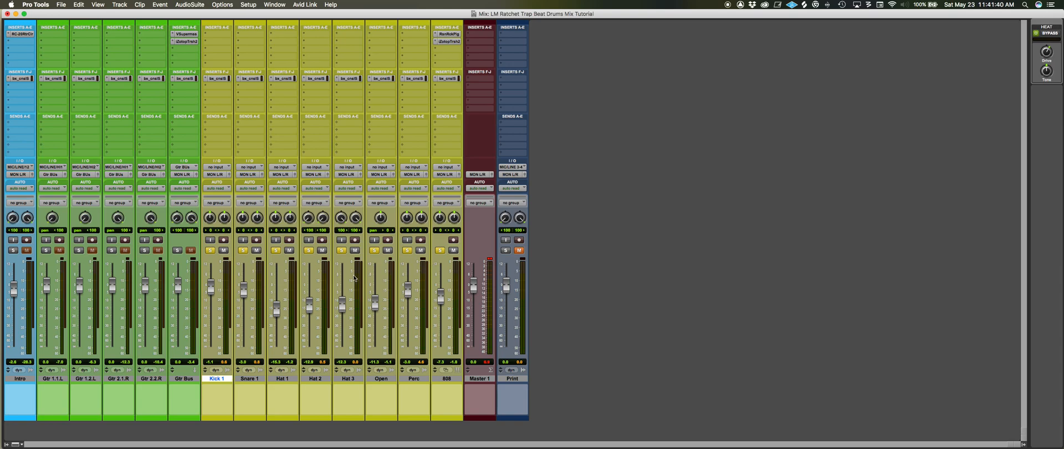
mouse_move(230, 381)
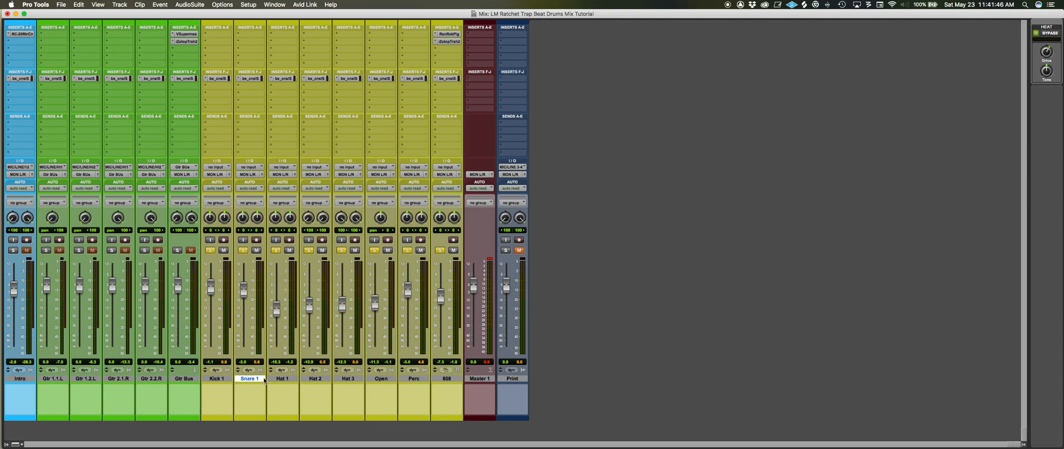
Select the drum tracks and pan both Perc stereo pan knobs to 0 for mono playback.
double_click(348, 378)
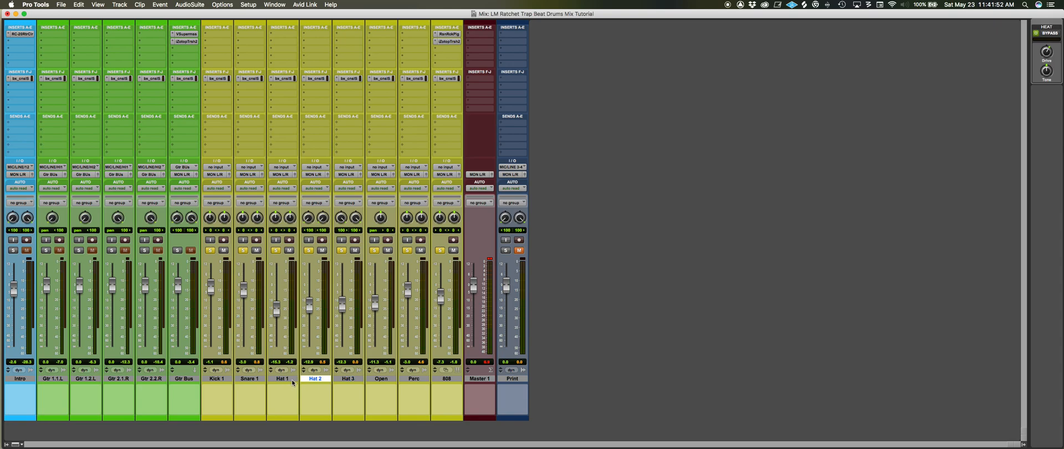
left_click(348, 378)
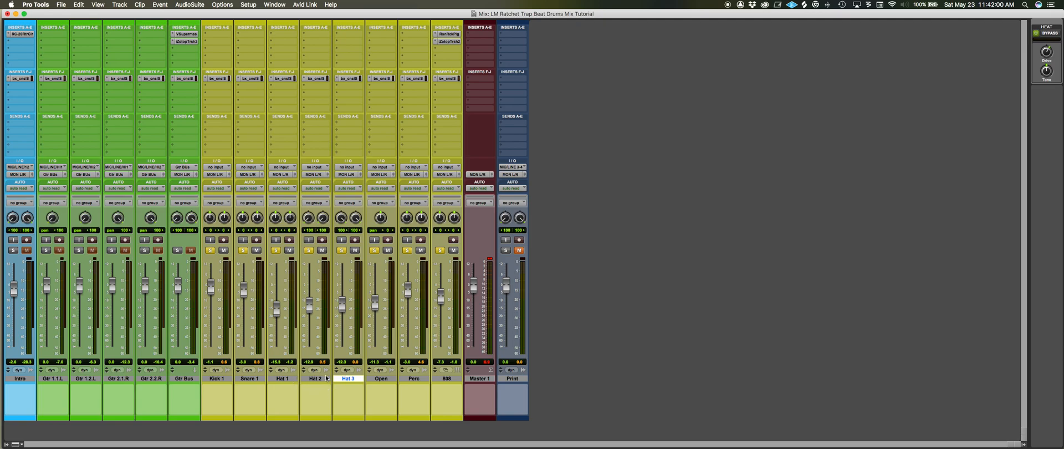
mouse_move(314, 378)
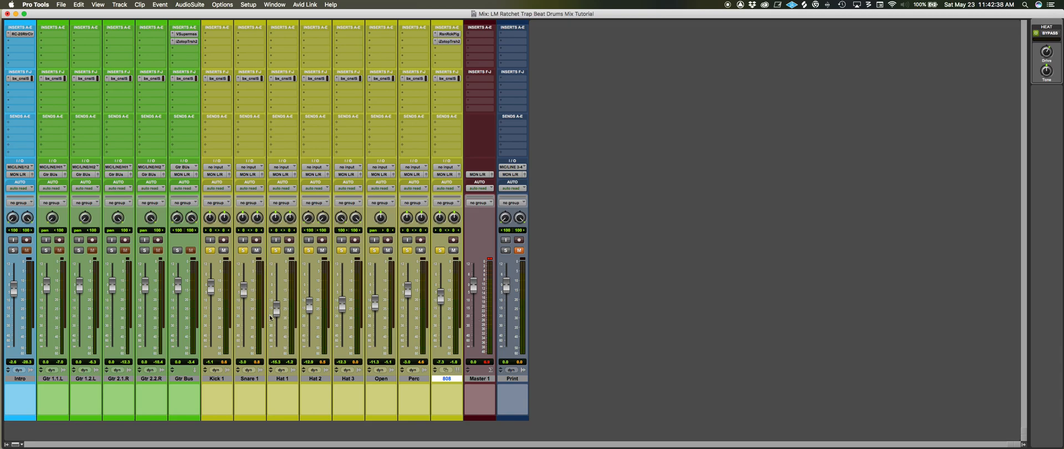
mouse_move(445, 320)
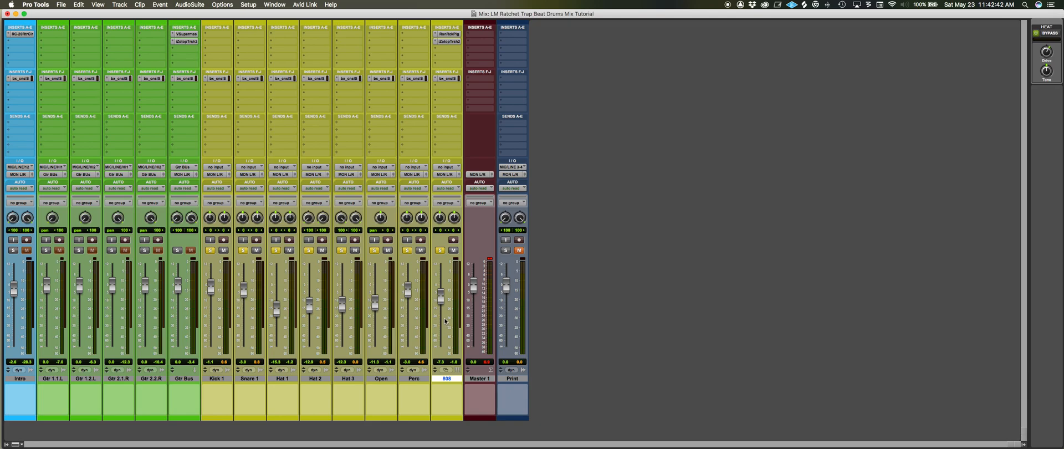
mouse_move(359, 341)
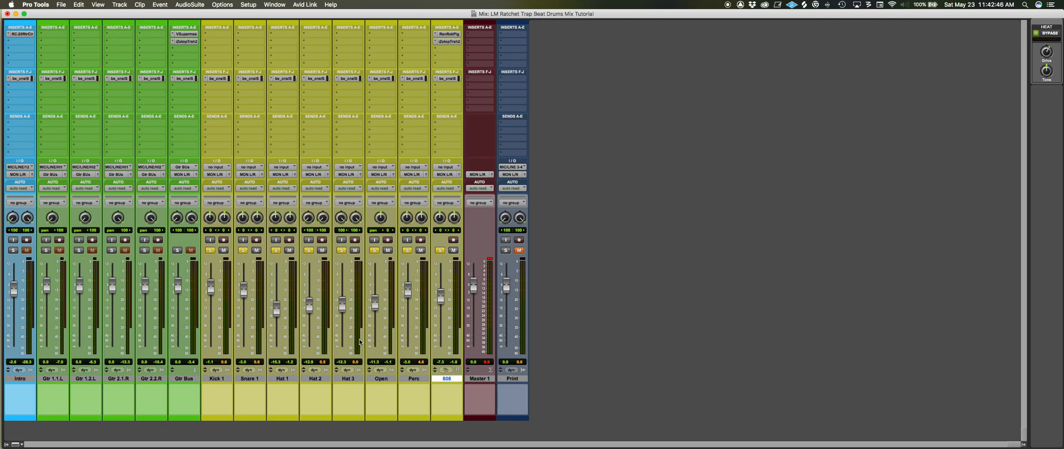
mouse_move(426, 205)
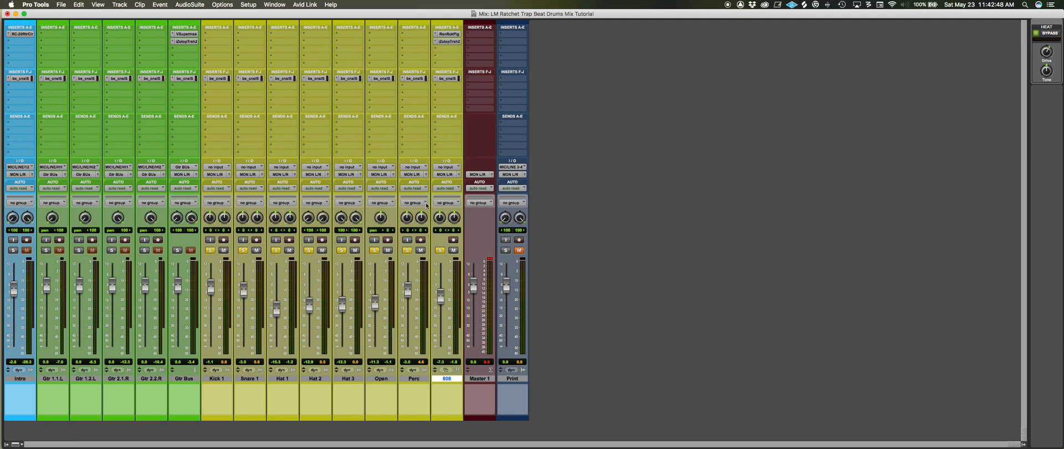
mouse_move(426, 177)
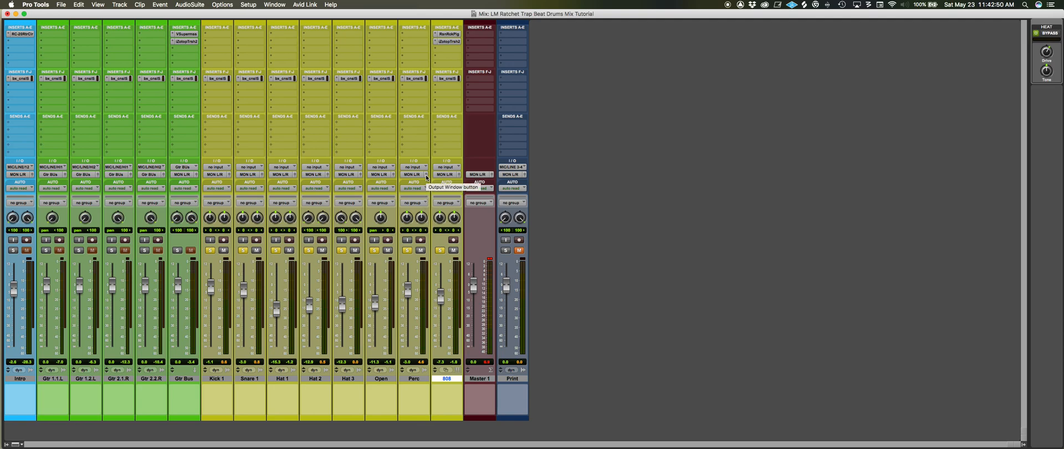
left_click(448, 174)
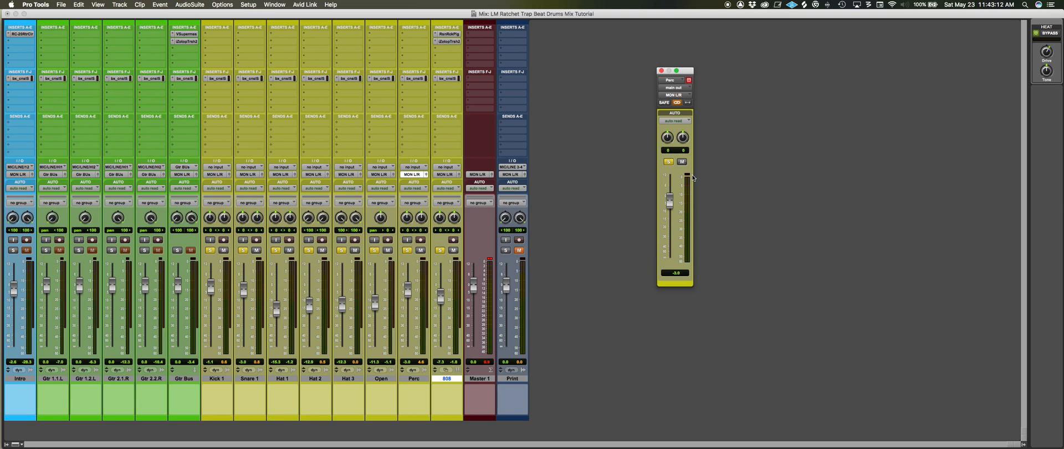
mouse_move(712, 140)
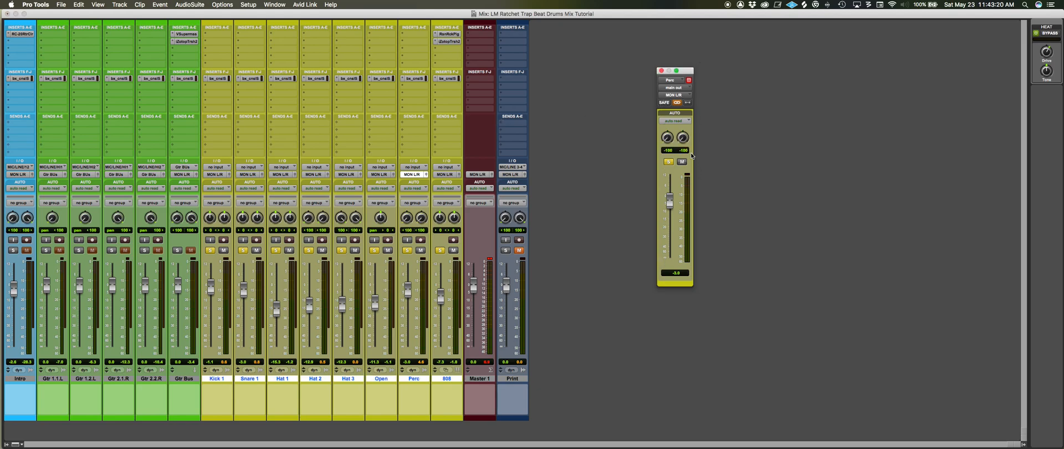
left_click_drag(684, 137, 684, 131)
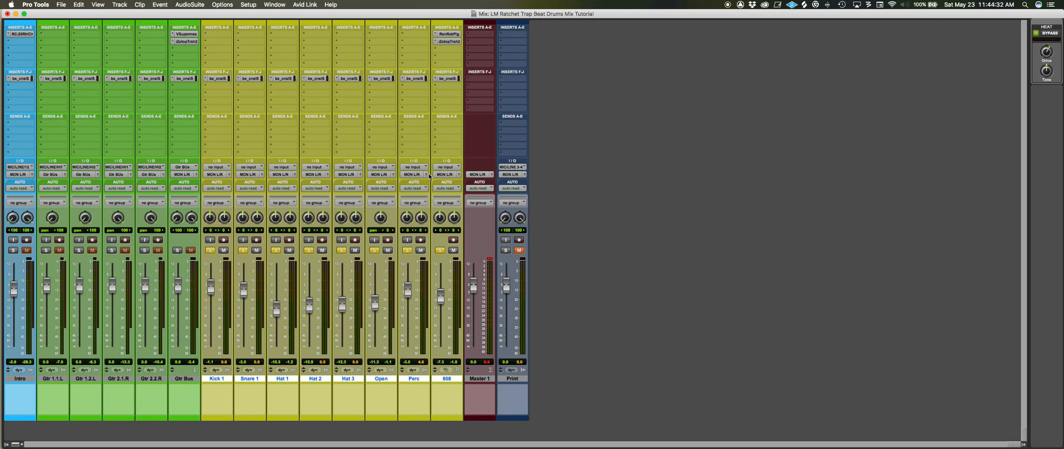
left_click(412, 174)
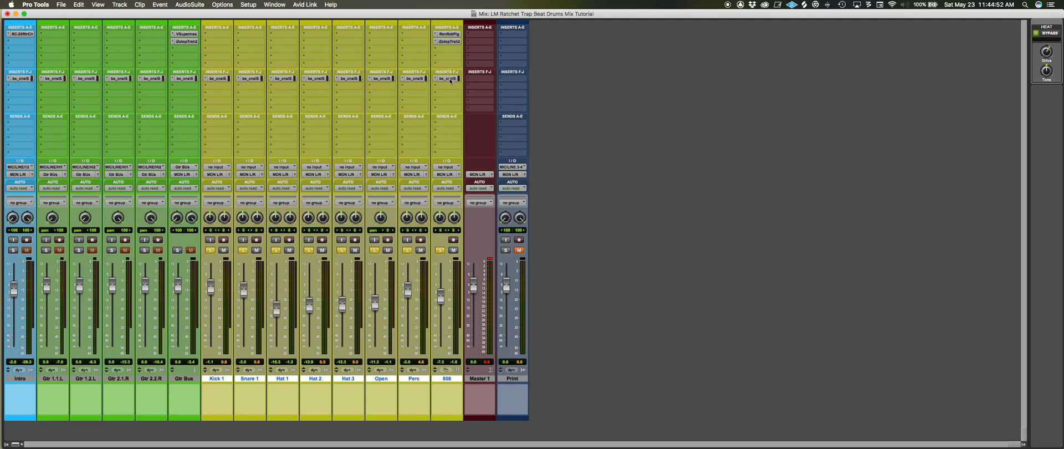
mouse_move(448, 78)
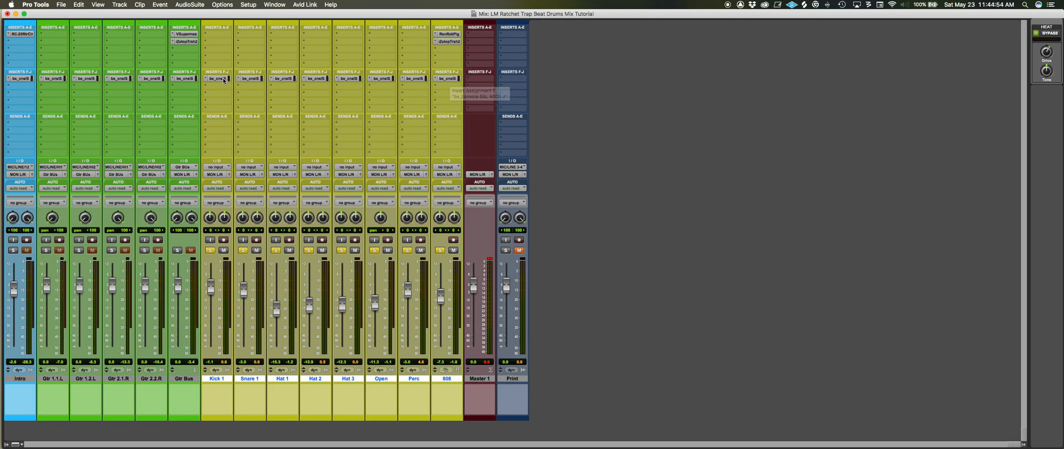
left_click(216, 78)
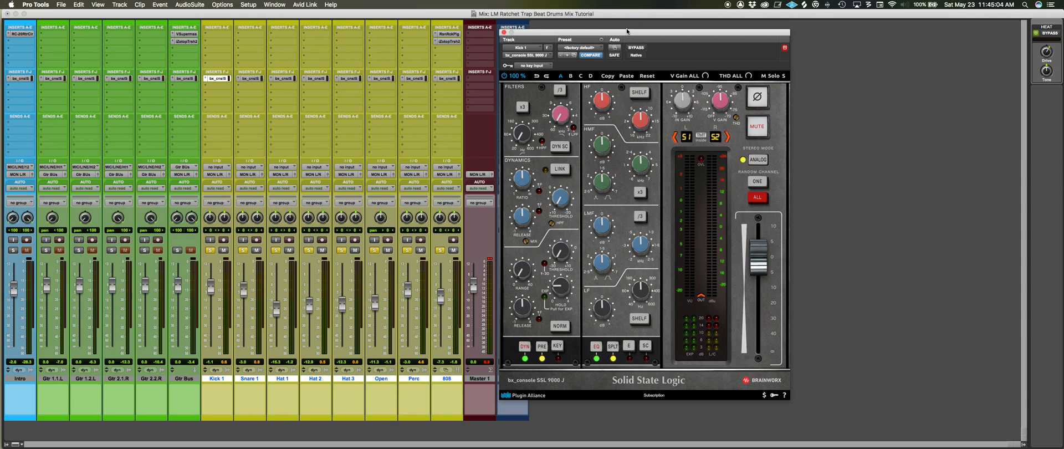
mouse_move(795, 136)
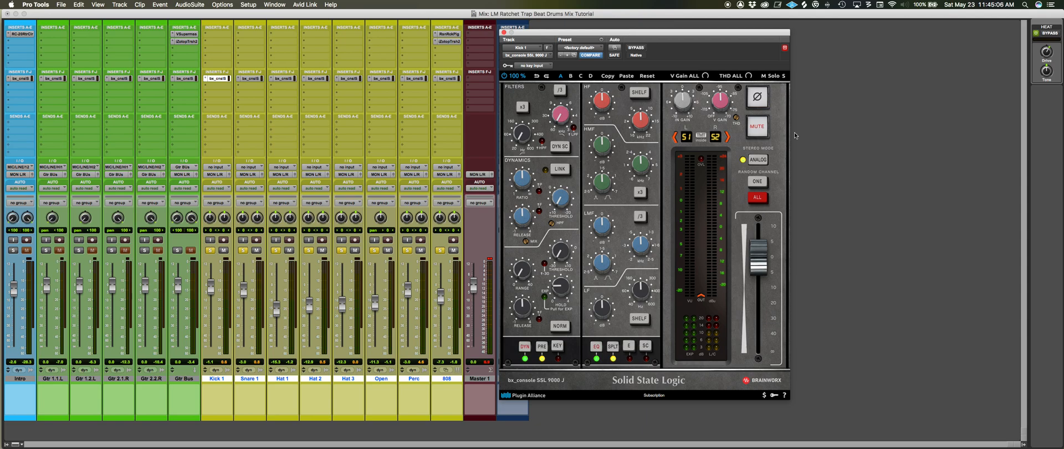